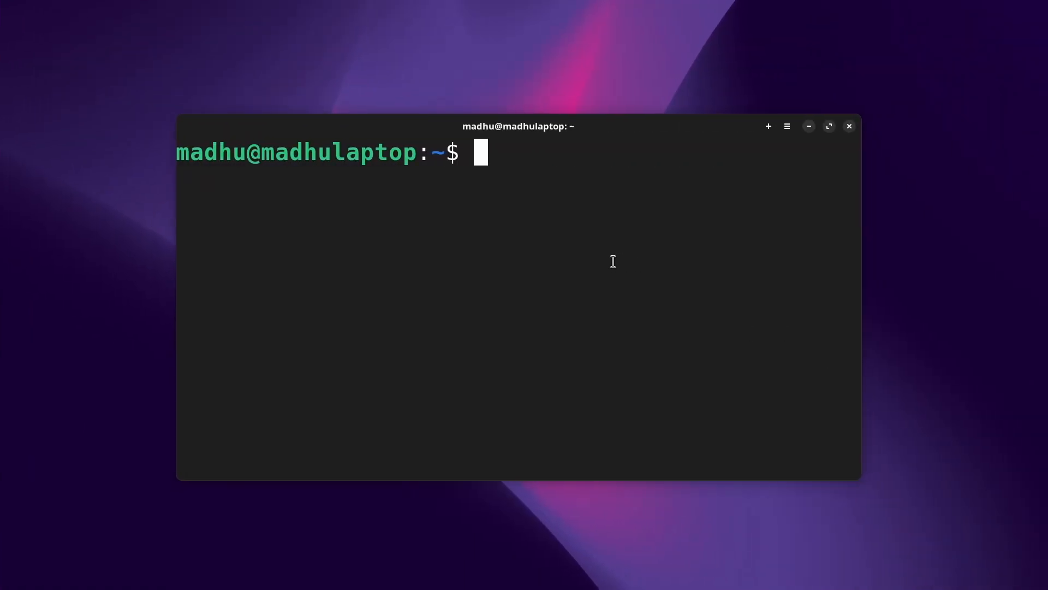
# - Try running the docker command in the terminal before it is installed
pyautogui.write('docker engine')
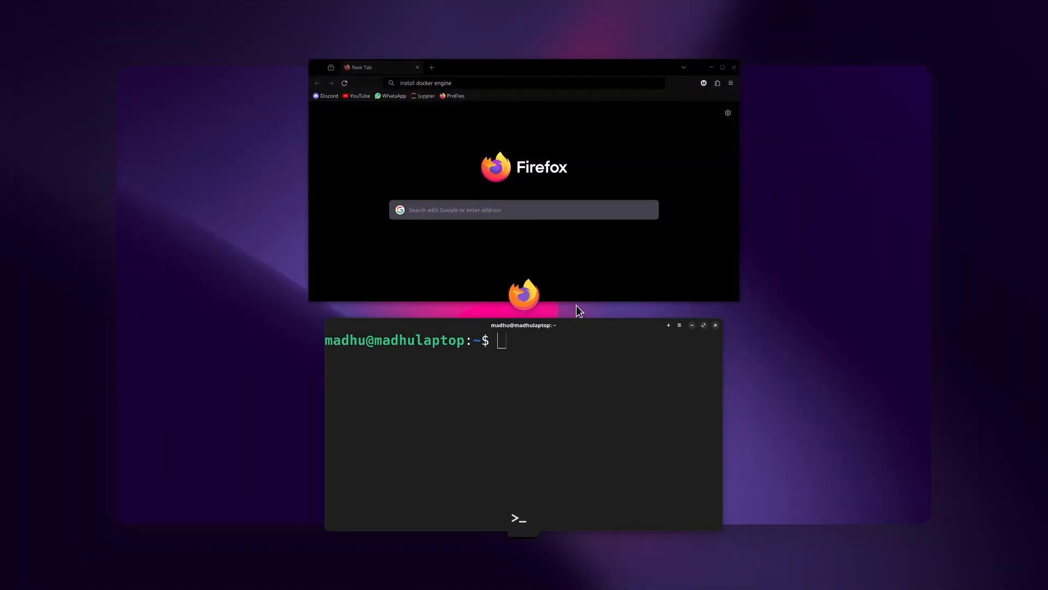
# - Open the Install Docker Engine docs page and scroll to the supported Linux platforms table
pyautogui.click(528, 82)
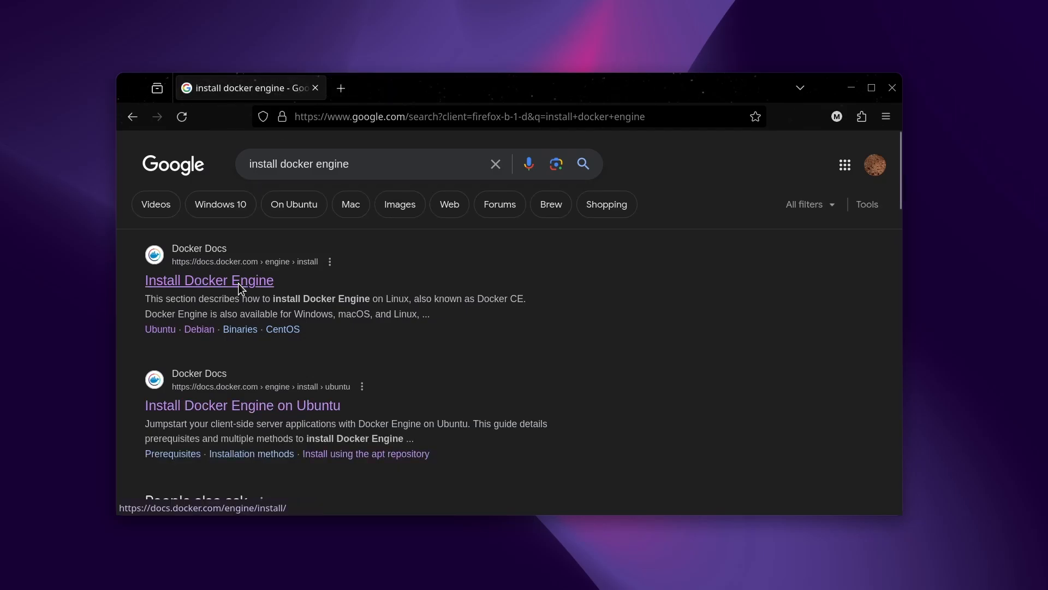
pyautogui.click(209, 281)
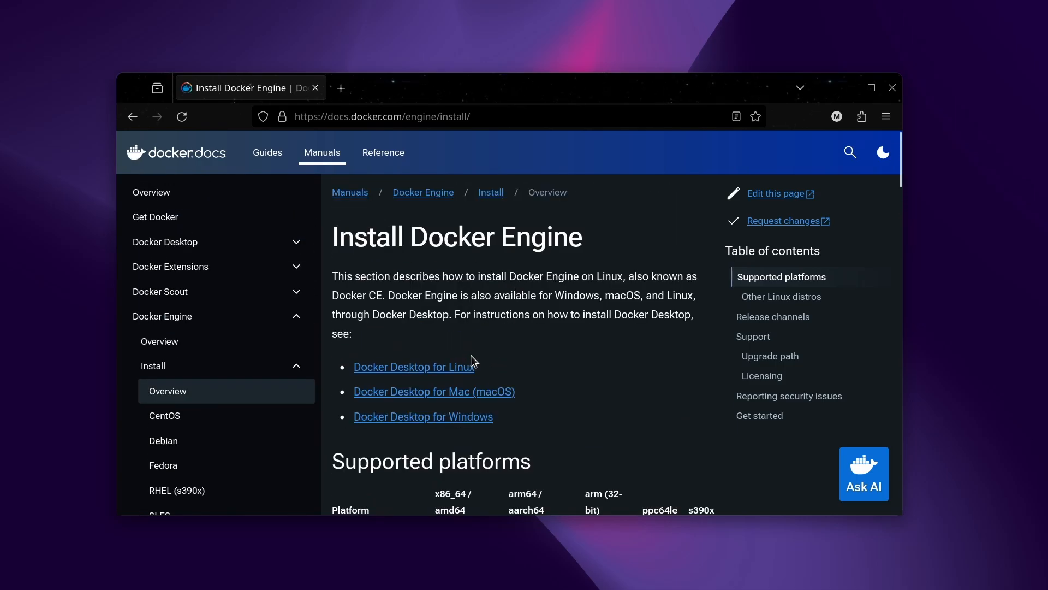
pyautogui.moveTo(531, 357)
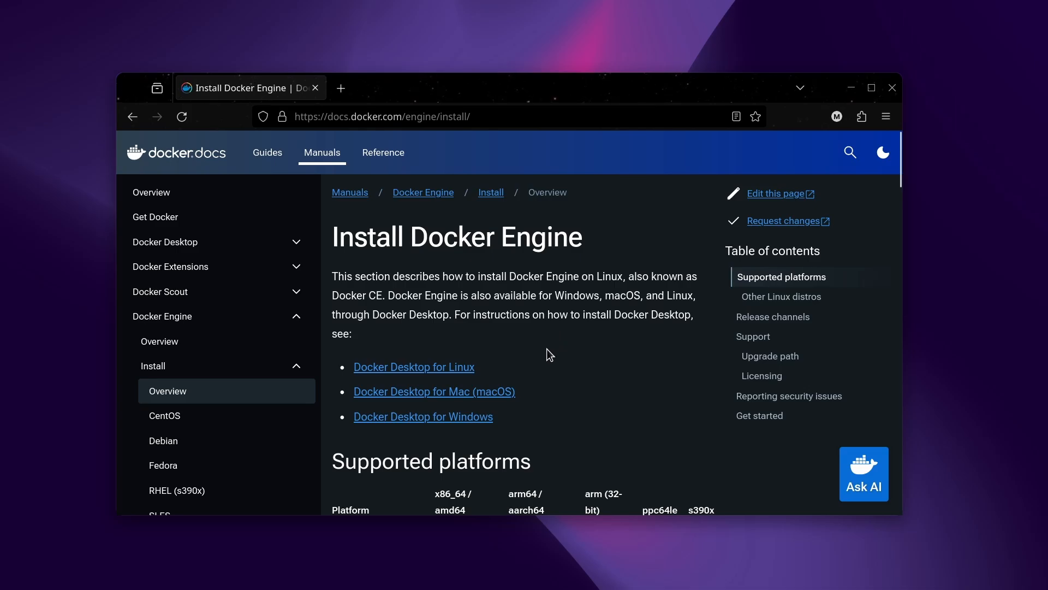
pyautogui.scroll(-3)
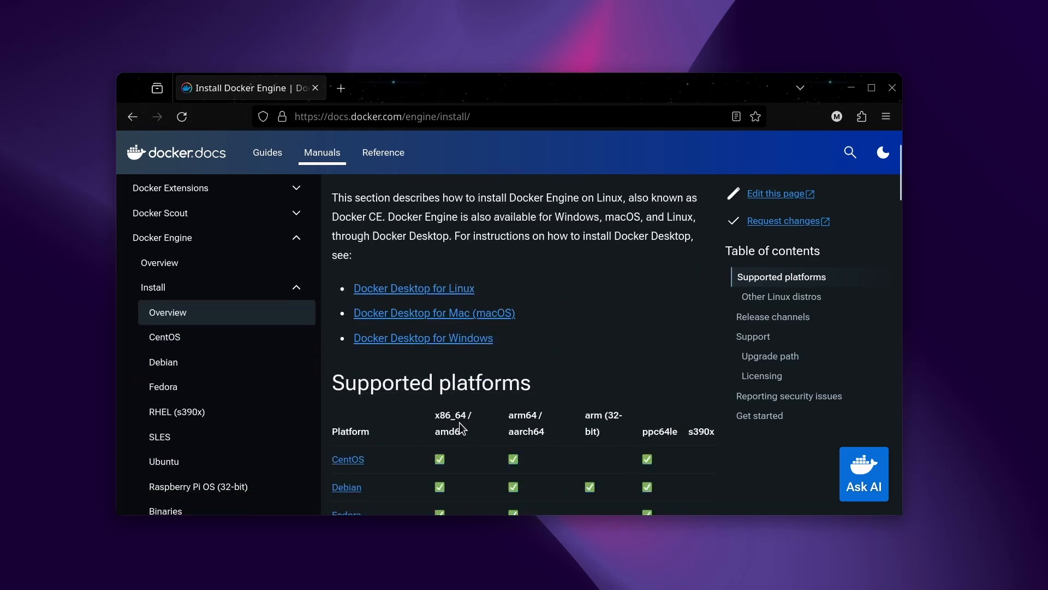
pyautogui.moveTo(447, 422)
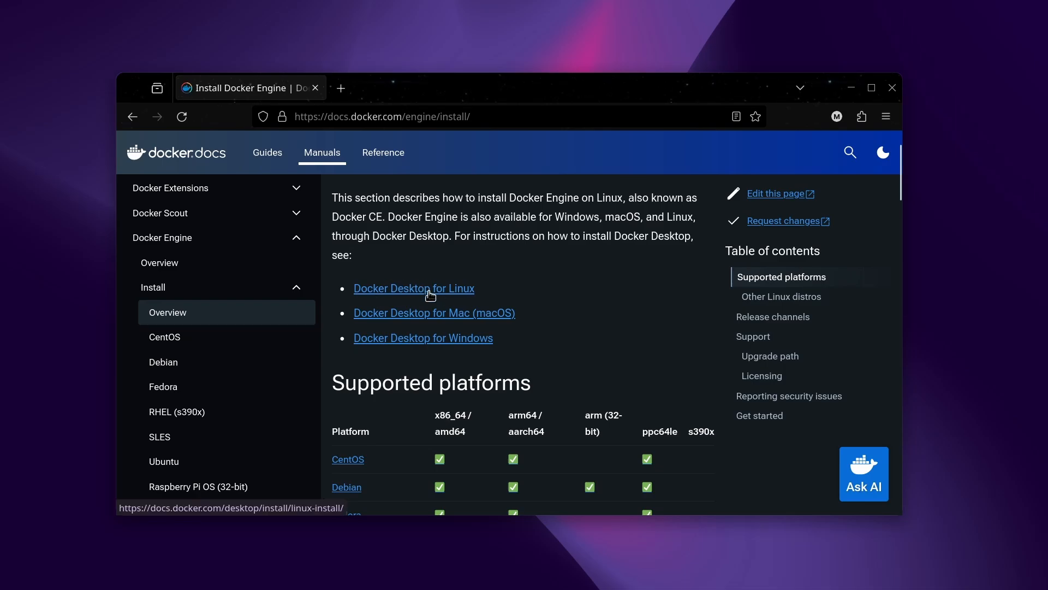
pyautogui.moveTo(486, 269)
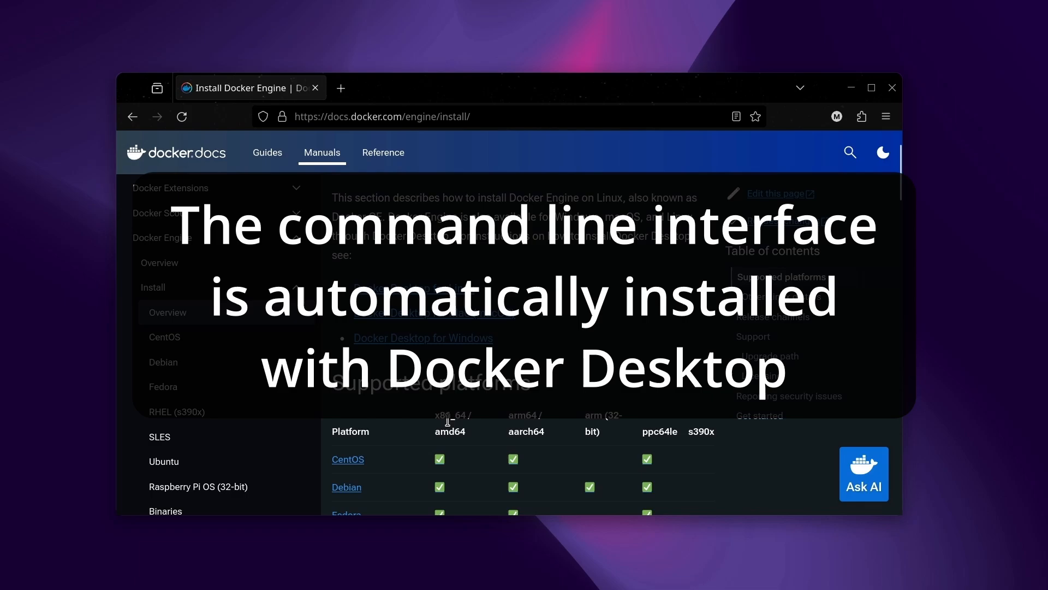
pyautogui.scroll(-3)
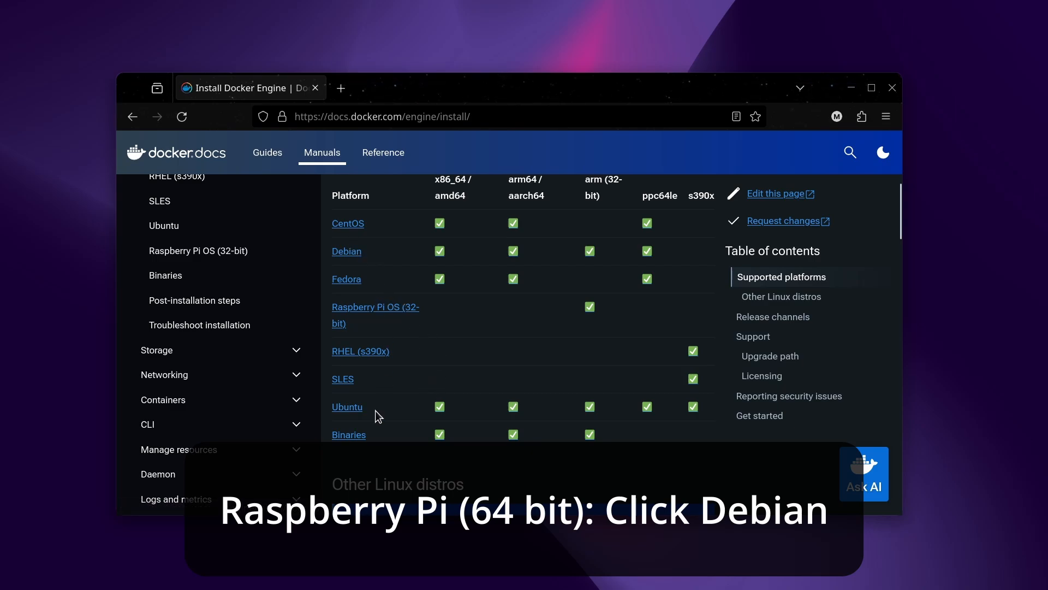
pyautogui.moveTo(346, 251)
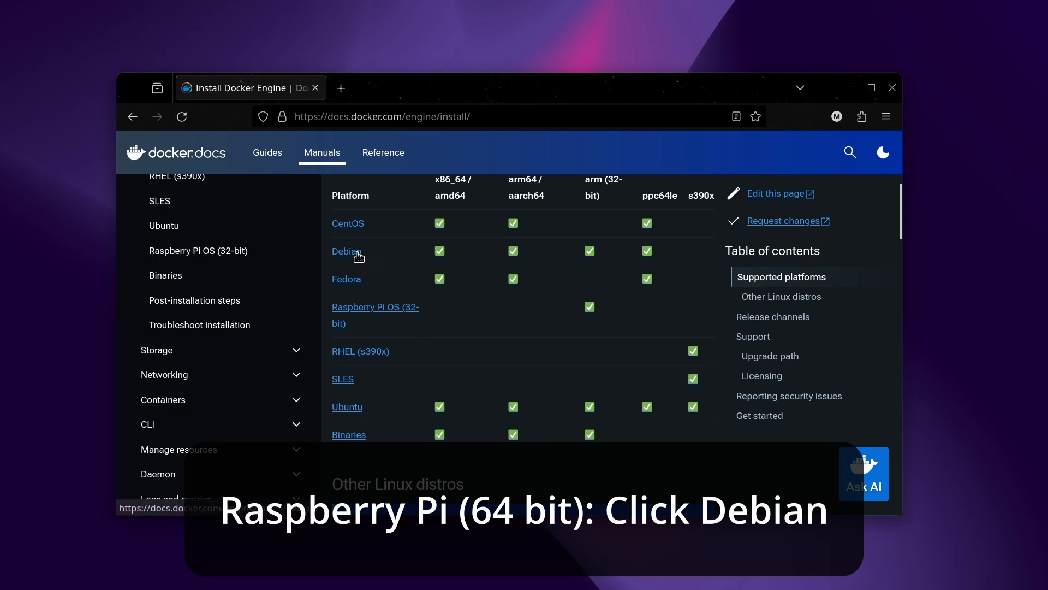
pyautogui.moveTo(359, 413)
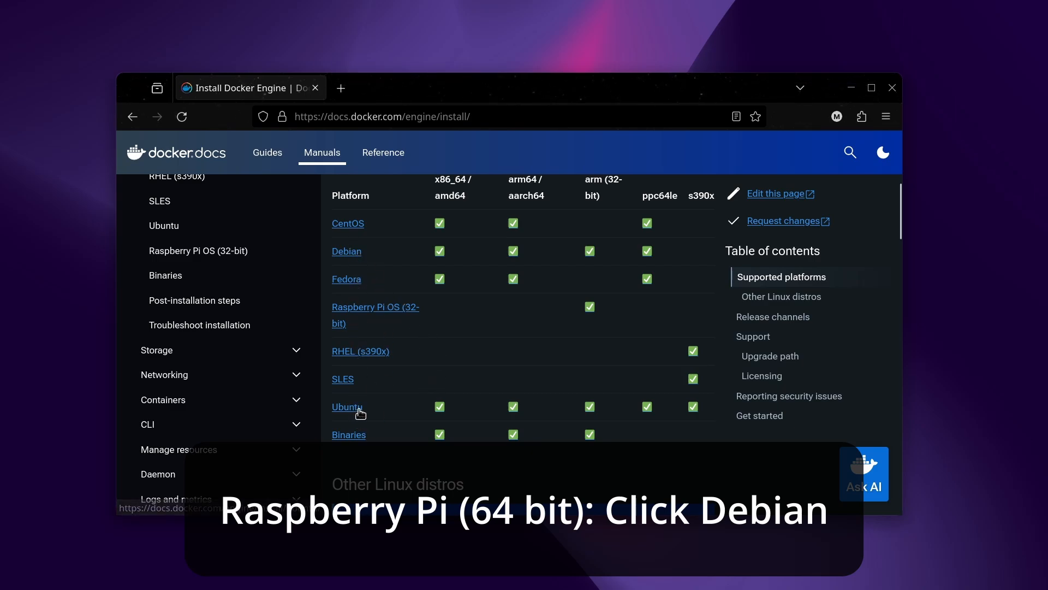
# - From the Ubuntu guide, run the loop removing docker.io, docker-compose, podman-docker and other conflicting packages
pyautogui.click(346, 406)
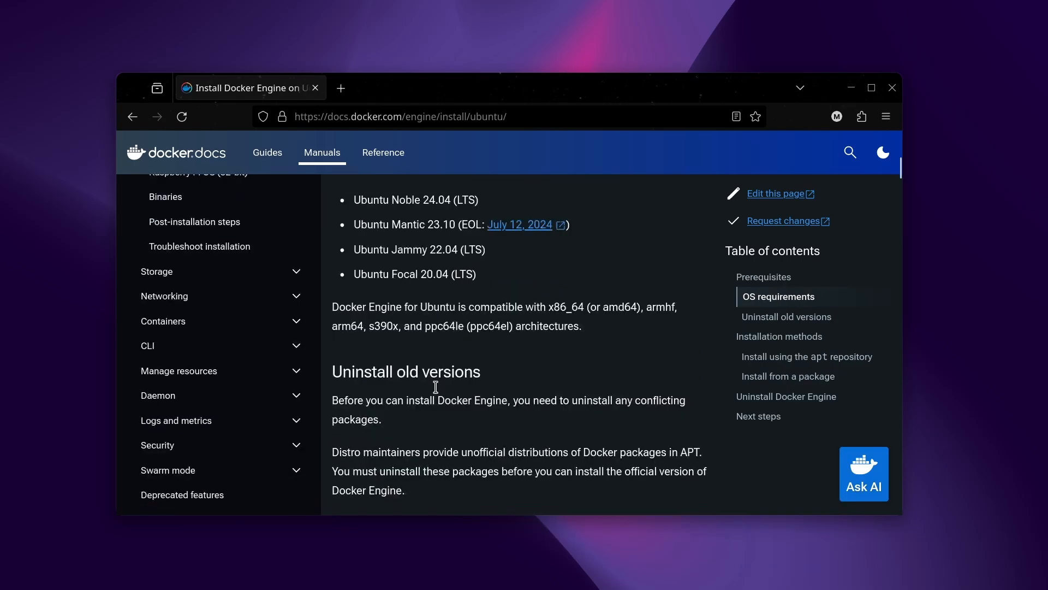
pyautogui.scroll(-3)
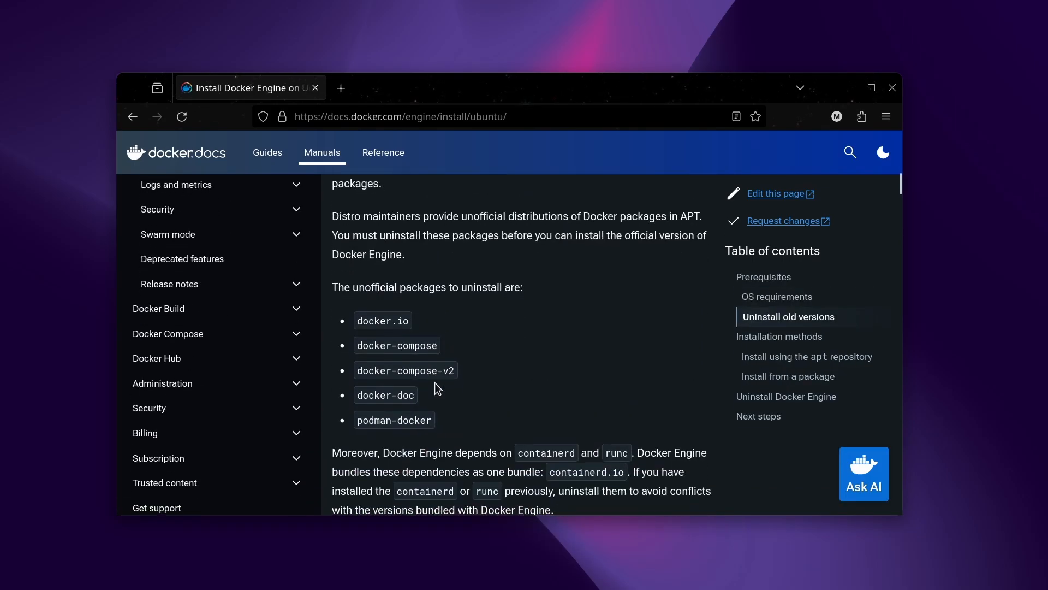
pyautogui.scroll(-3)
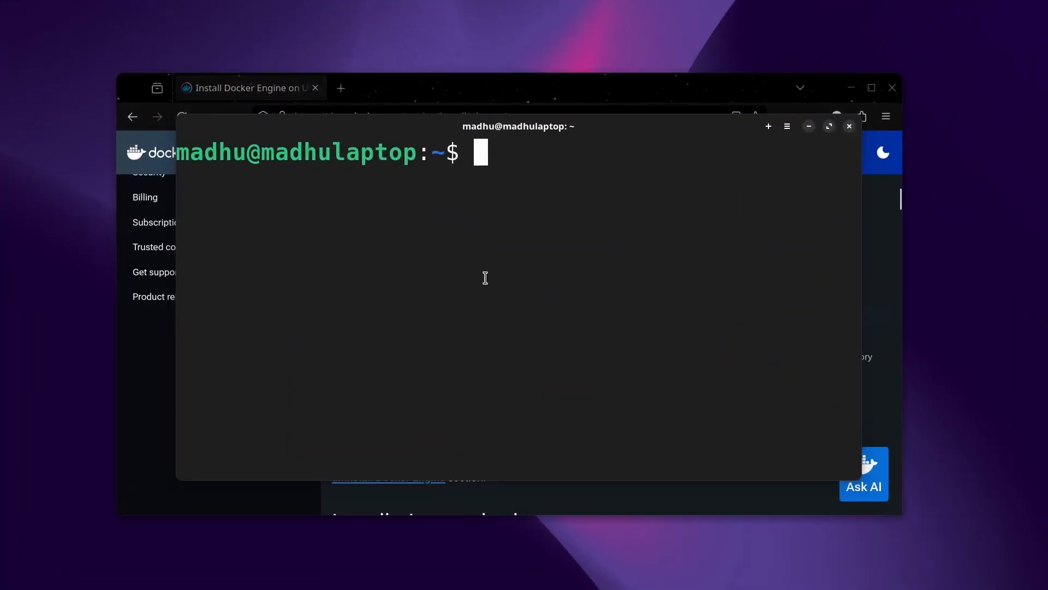
pyautogui.write('for pkg in docker.io docker-doc docker-compose docker-compose-v2 podman-docker containerd runc; do sudo apt-get remove $pkg; done')
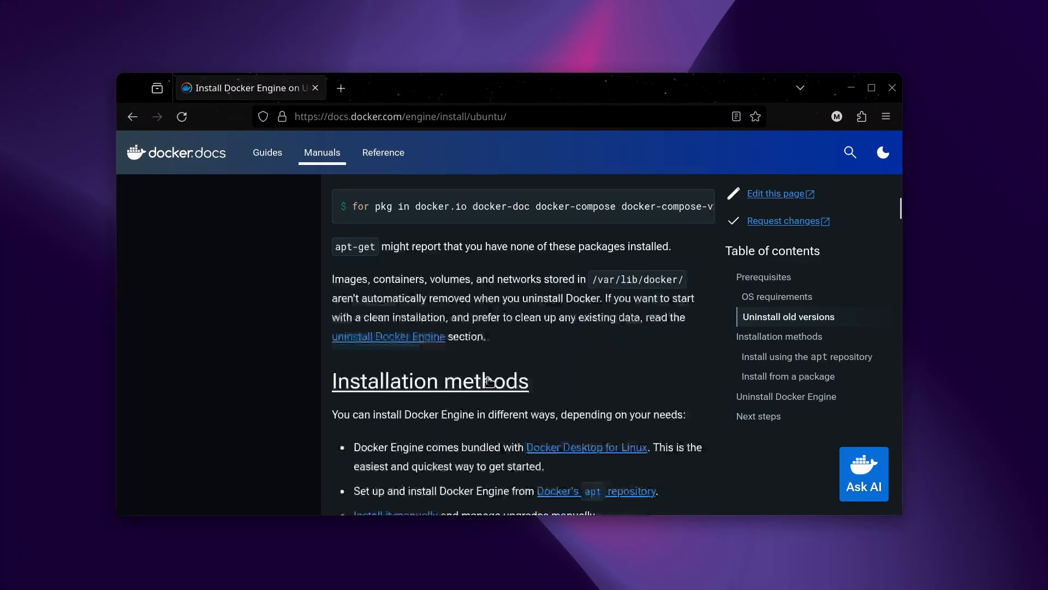
# - Return to the Ubuntu guide and reach the 'Install using the apt repository' commands
pyautogui.click(806, 356)
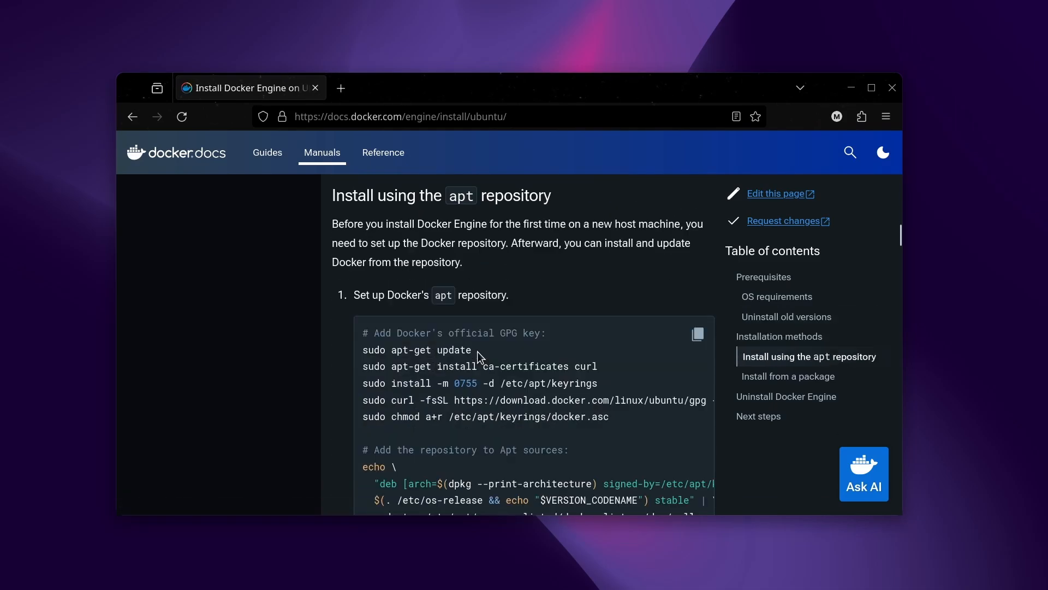
pyautogui.scroll(-3)
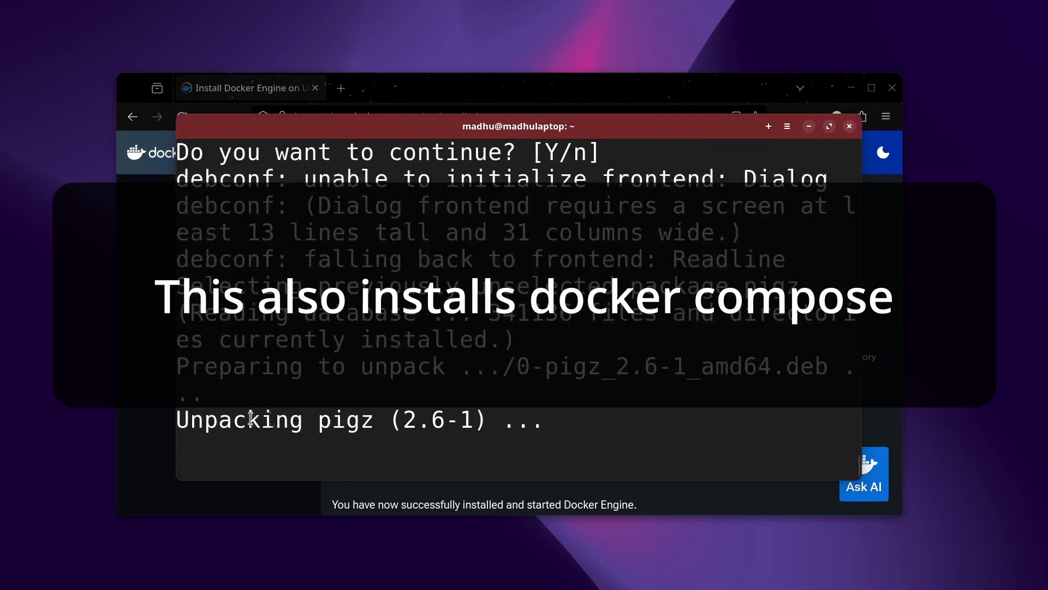
# - Clear the terminal and run sudo docker to display its usage help
pyautogui.write('clear')
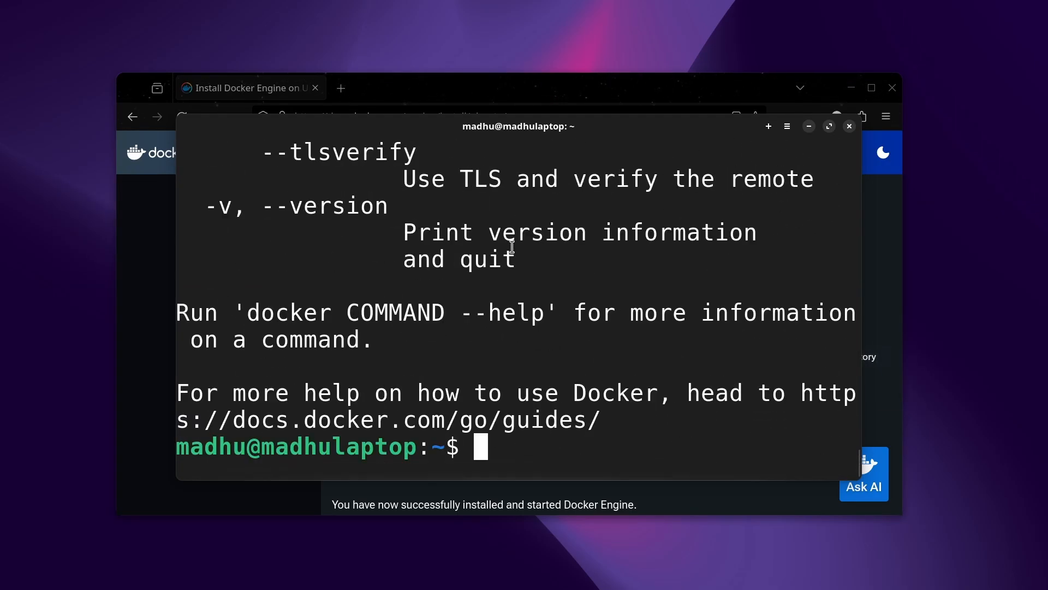
pyautogui.write('sudo docker')
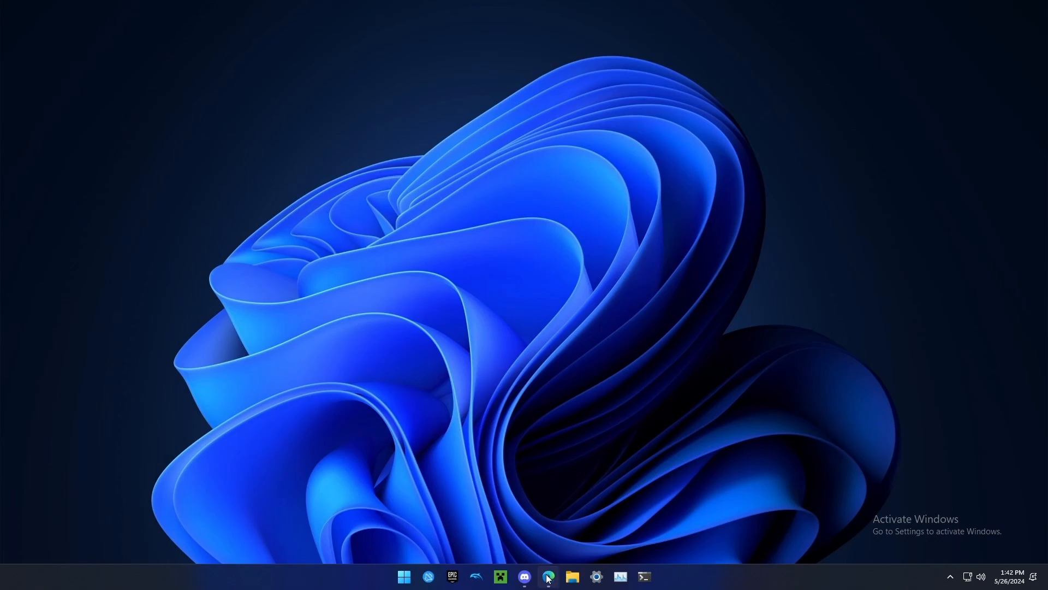
# - Download Docker Desktop Installer.exe for Windows from the Docker Desktop product page in Edge
pyautogui.click(548, 576)
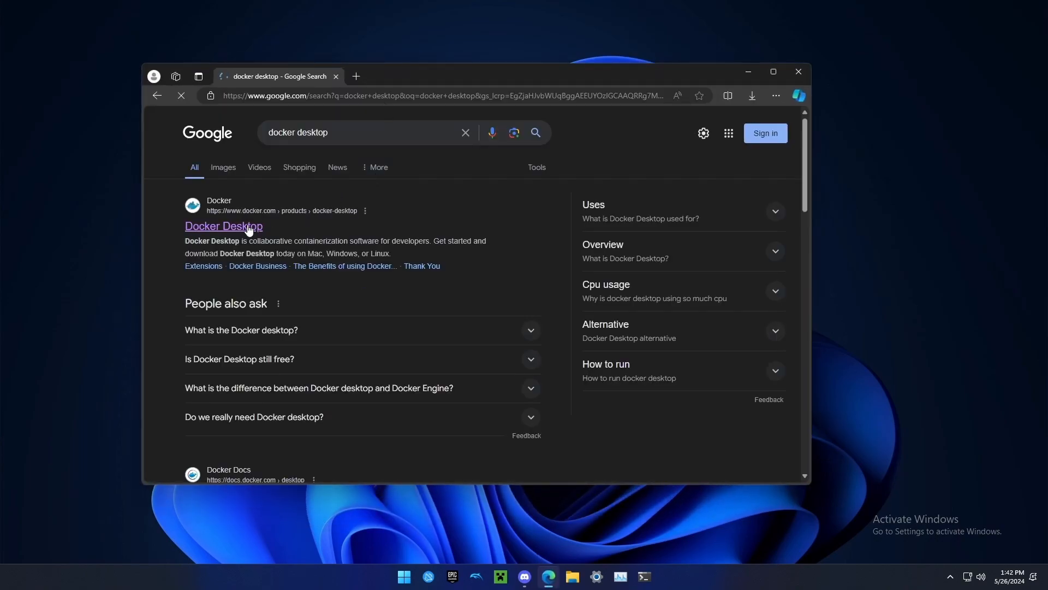
pyautogui.click(222, 225)
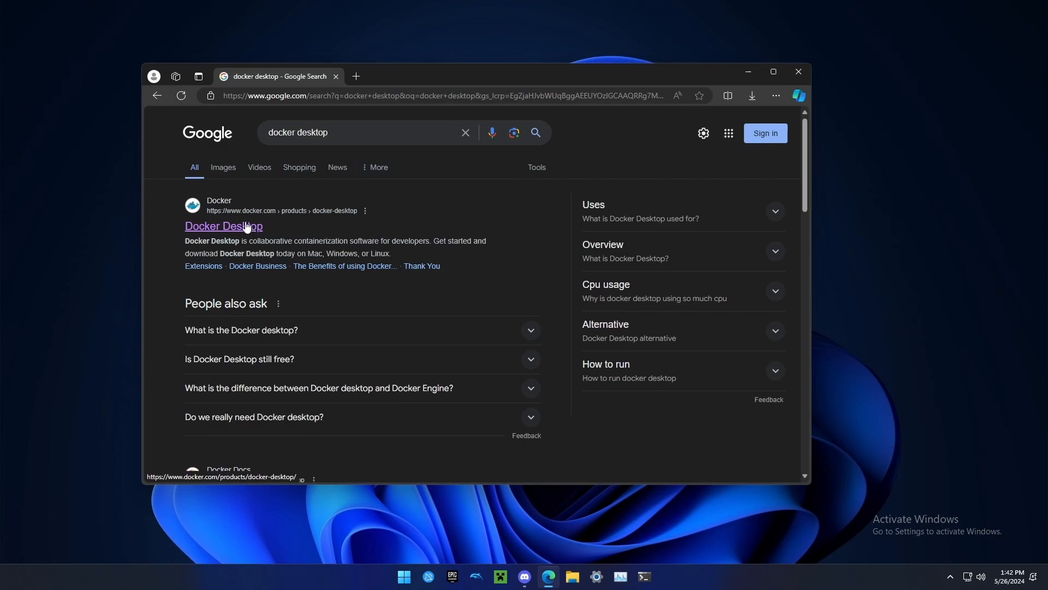
pyautogui.click(223, 226)
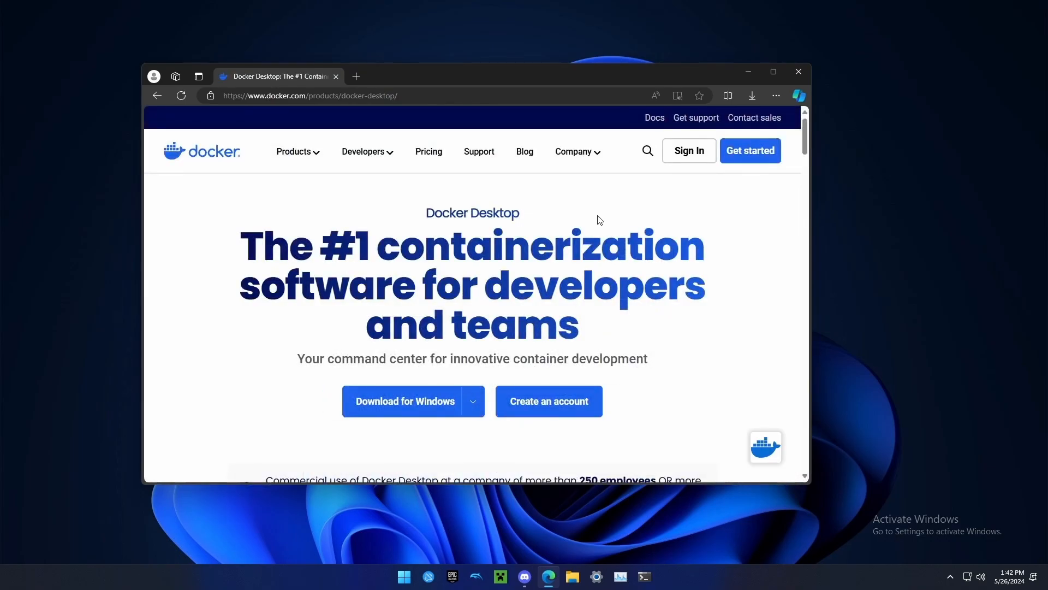
pyautogui.click(473, 401)
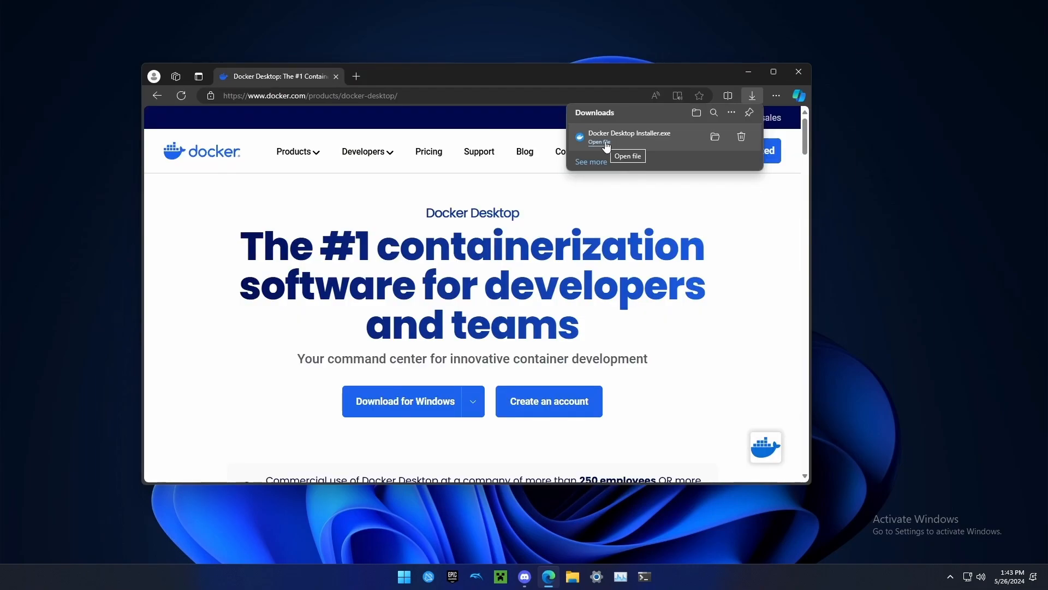
# - Run the installer with WSL 2 and desktop shortcut options, and close it once Docker Desktop 4.30.0 installs
pyautogui.click(600, 141)
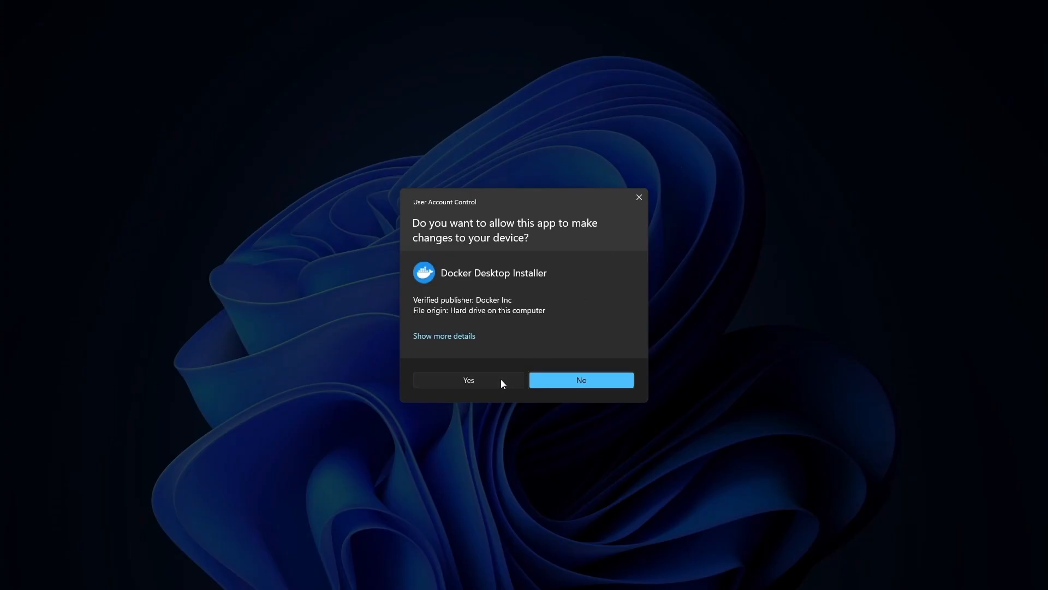
pyautogui.click(468, 380)
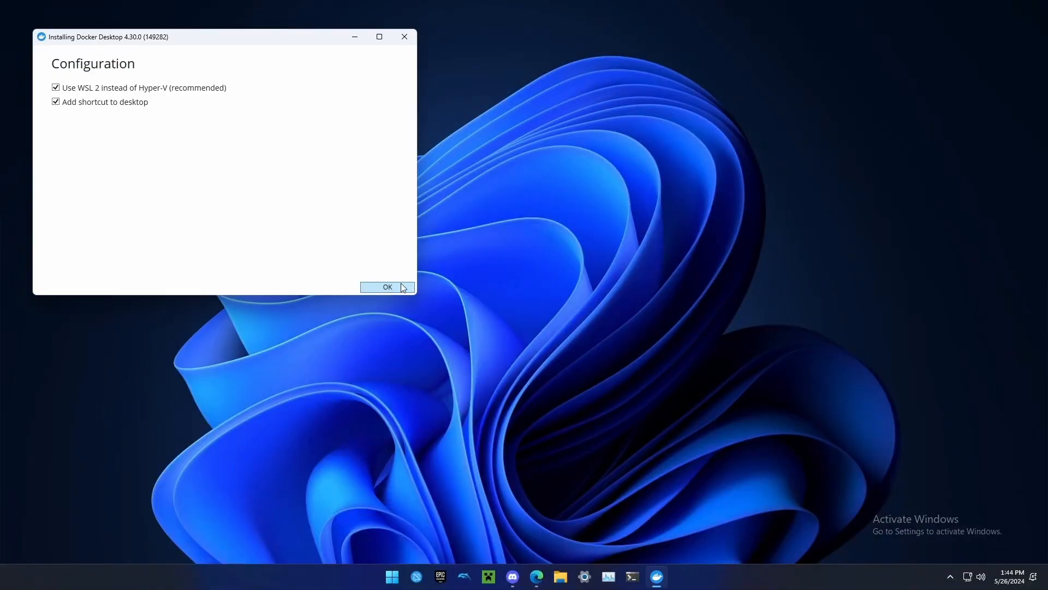
pyautogui.click(386, 287)
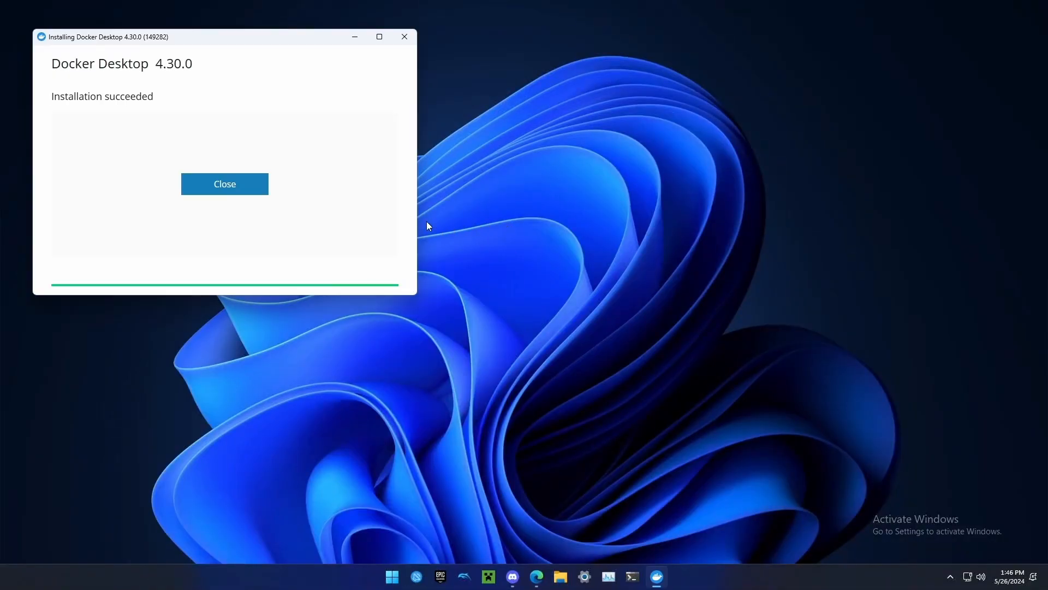
pyautogui.click(225, 184)
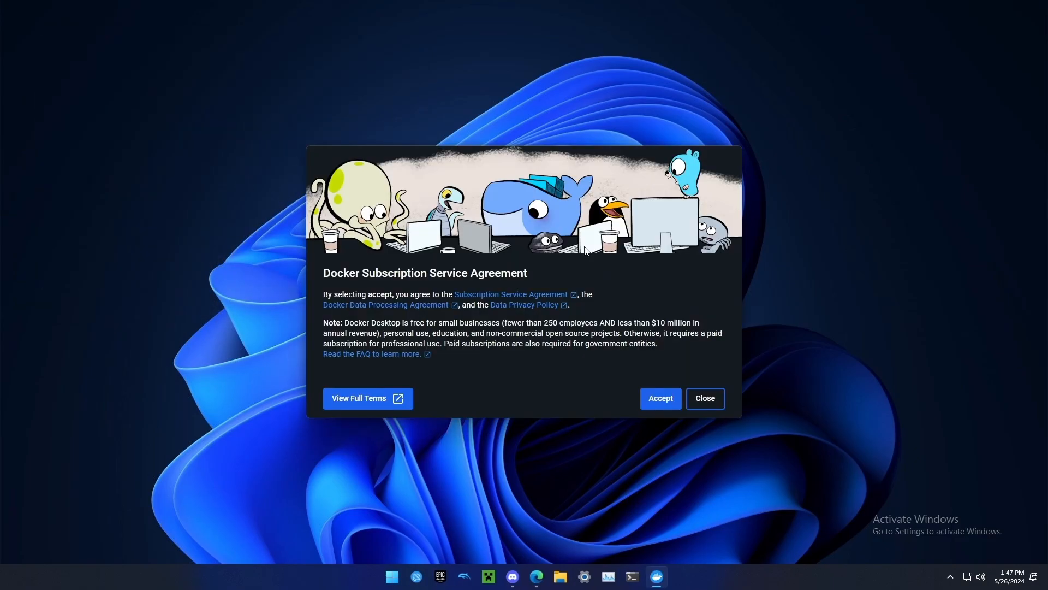
pyautogui.moveTo(637, 394)
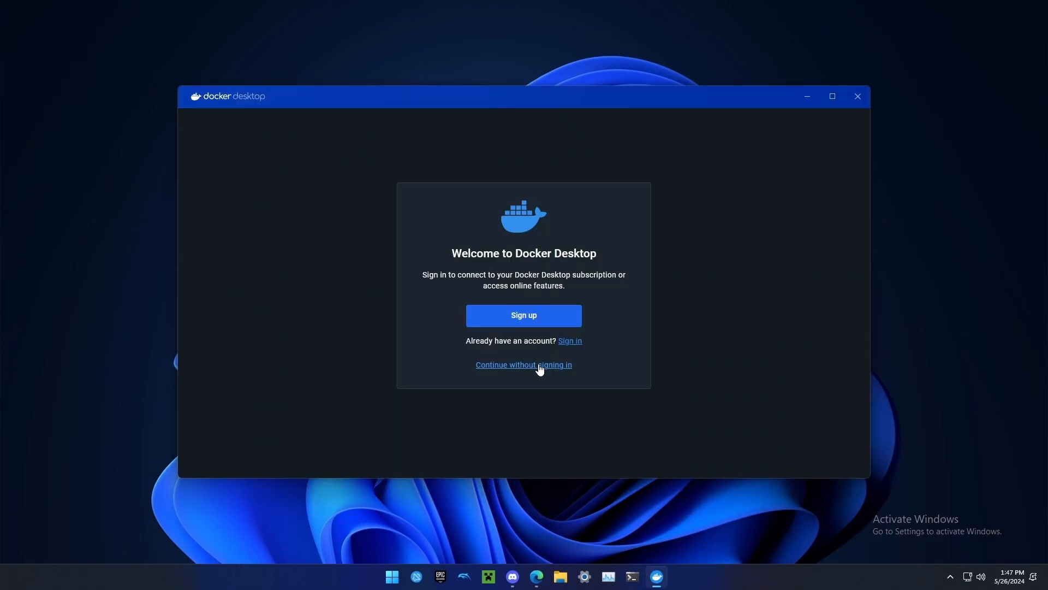
# - Continue into Docker Desktop without signing in so the Docker Engine starts
pyautogui.click(523, 365)
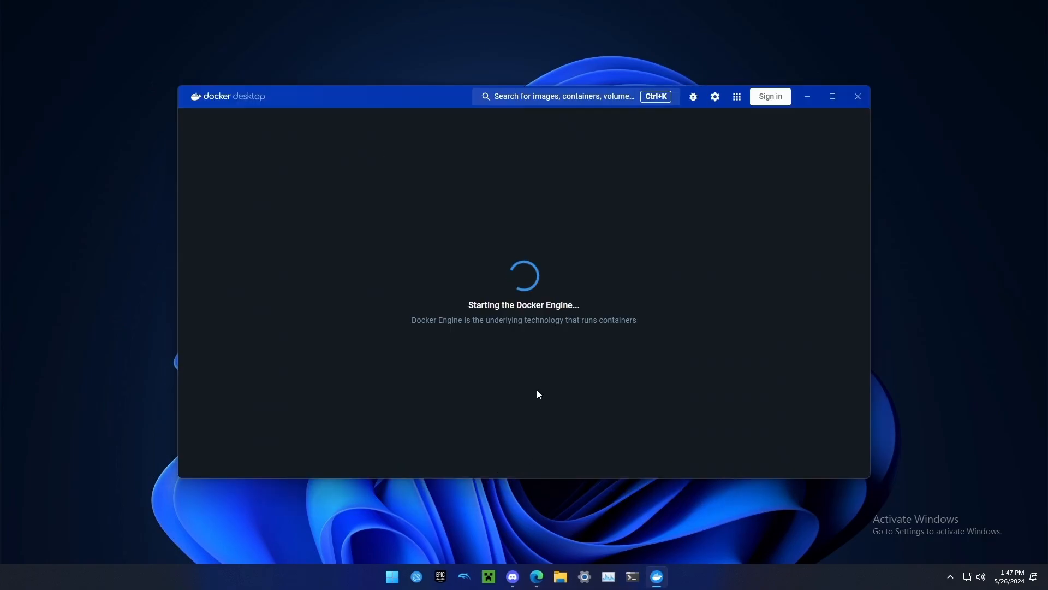
pyautogui.moveTo(460, 310)
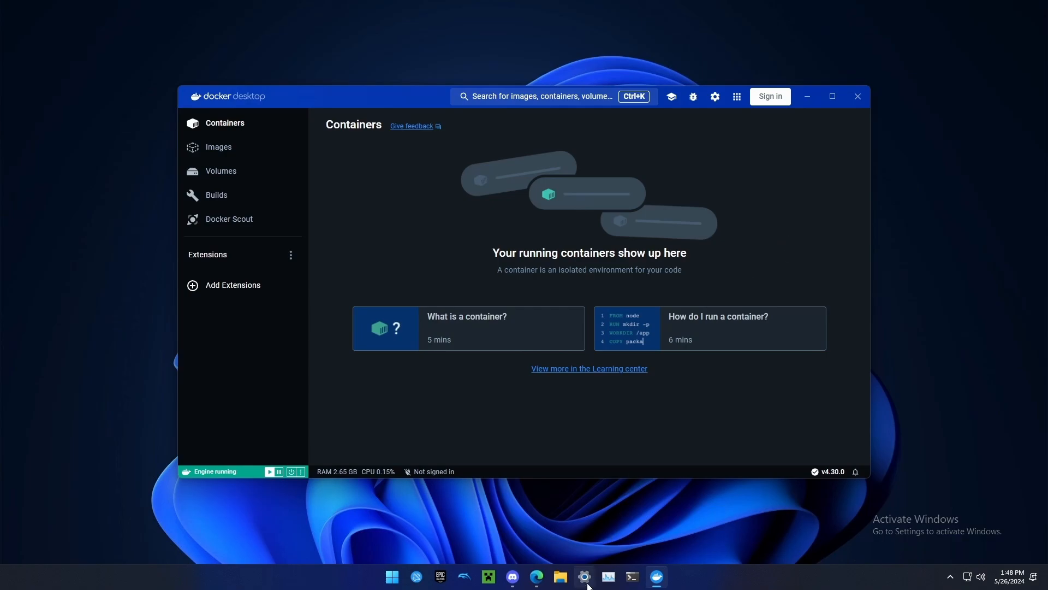
pyautogui.moveTo(445, 250)
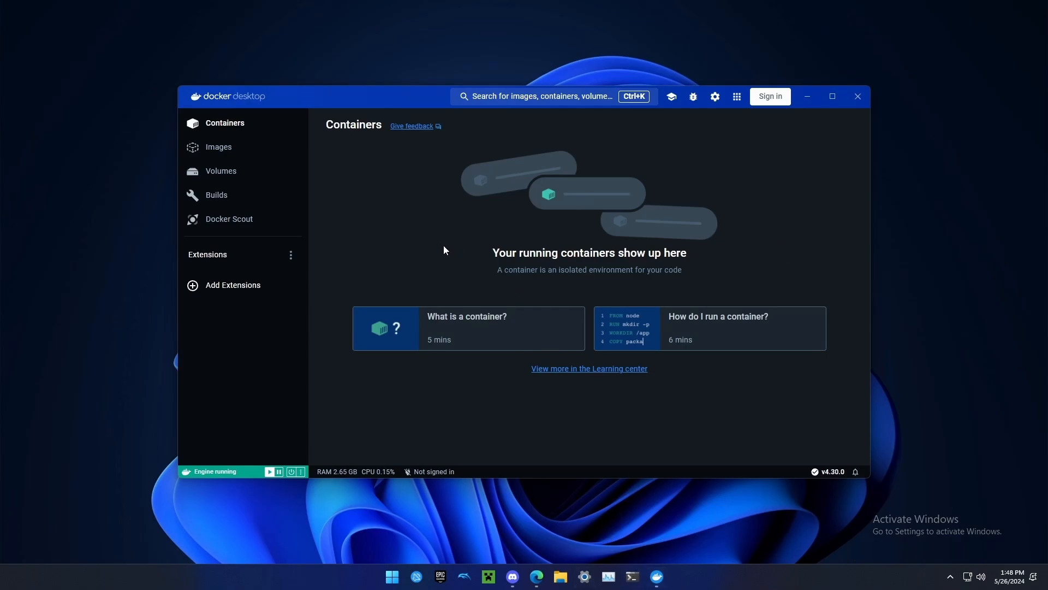